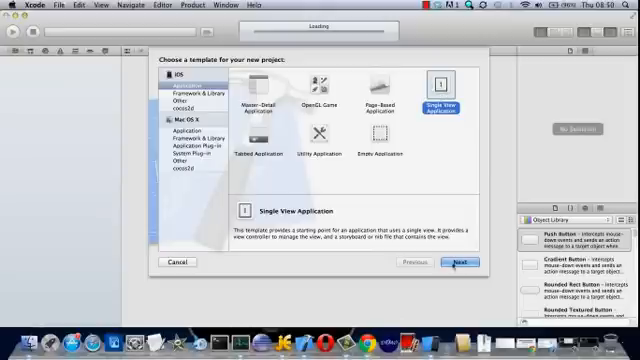
# Choose the Single View Application template and accept the project options.
pyautogui.click(452, 262)
pyautogui.write('sfsafda')
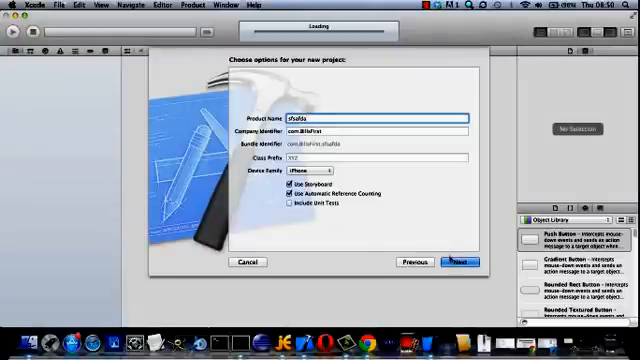
pyautogui.click(460, 260)
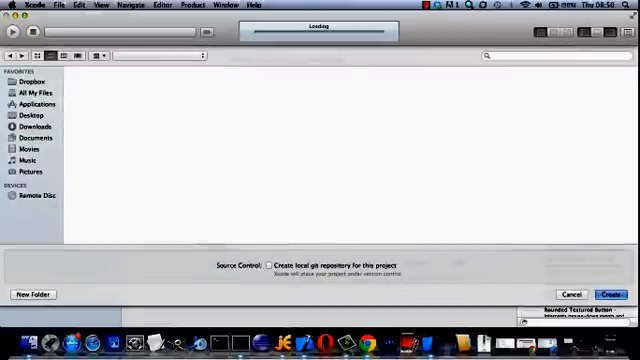
# Create and save the new project in the chosen location.
pyautogui.click(608, 292)
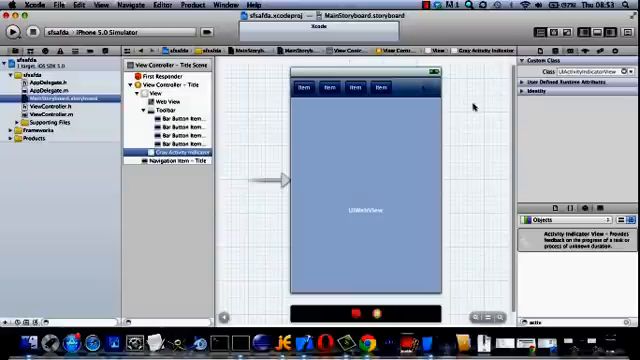
pyautogui.moveTo(478, 114)
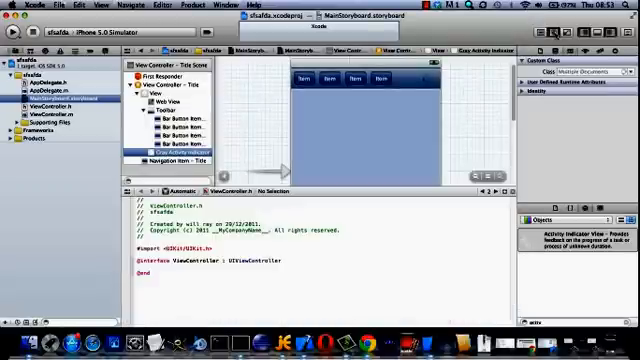
# Connect the activity indicator to ViewController.h as an outlet named activityindicator.
pyautogui.click(584, 68)
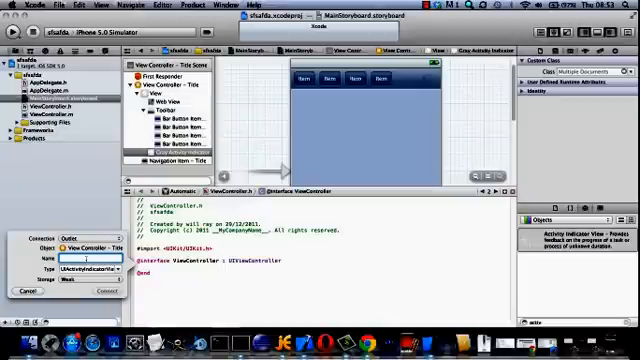
pyautogui.write('activityindicator;')
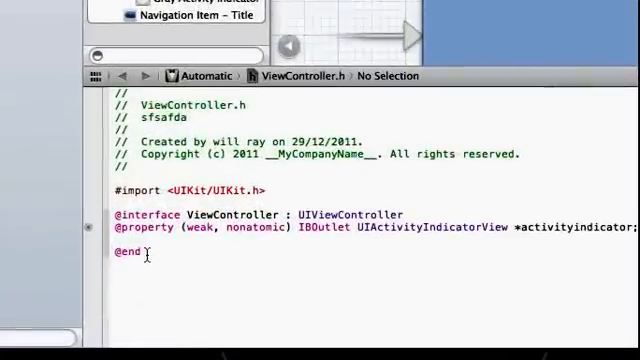
# Declare NSTimer *timey; in ViewController.h and connect the web view as outlet webby.
pyautogui.write('NSTimer *timey;')
pyautogui.write('oby')
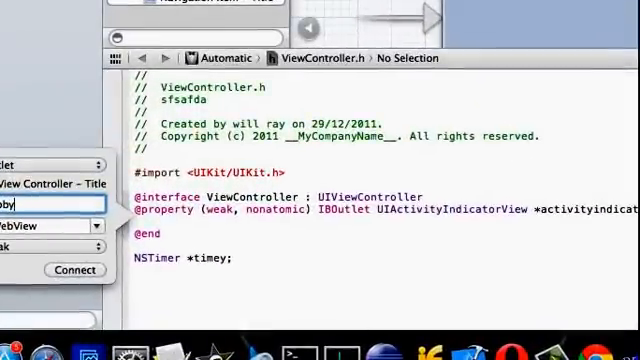
pyautogui.click(74, 270)
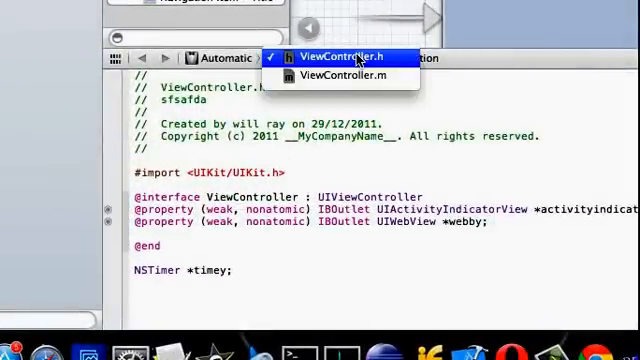
# In ViewController.m, load the LinkedIn URL into webby and schedule timey to toggle the activity indicator.
pyautogui.click(328, 76)
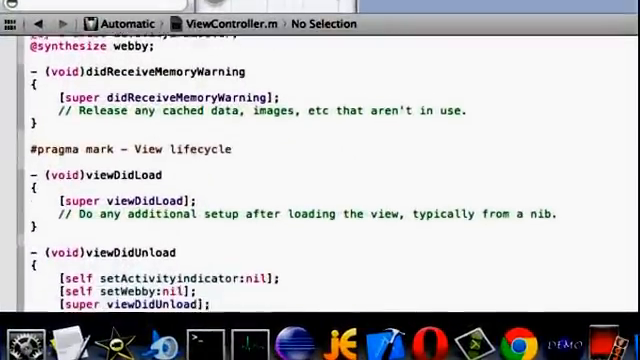
pyautogui.scroll(-3)
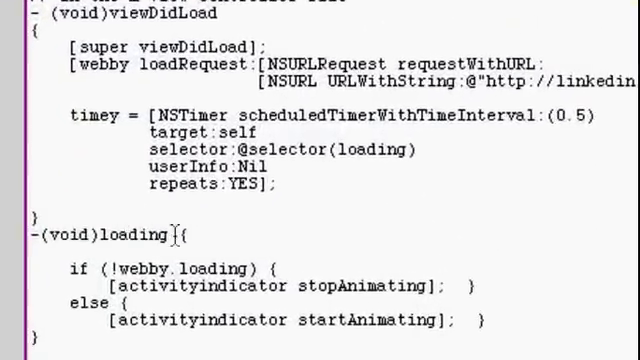
pyautogui.click(100, 234)
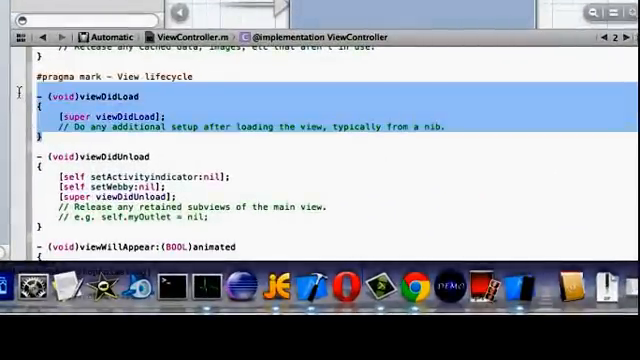
pyautogui.scroll(-3)
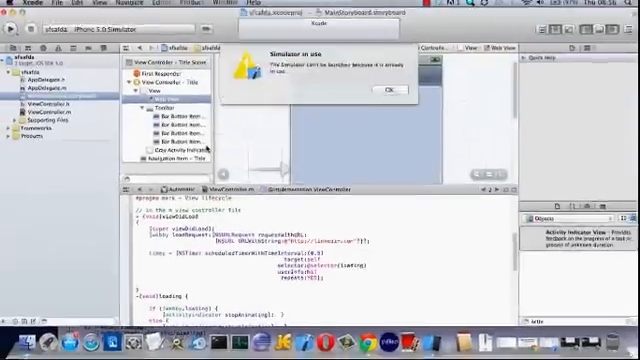
# Stop the simulator session in use so the new build launches in iOS Simulator.
pyautogui.click(382, 88)
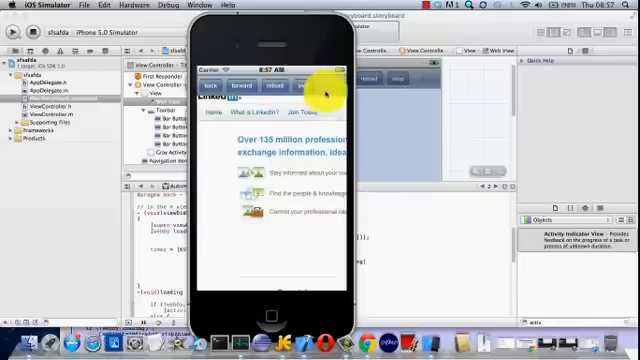